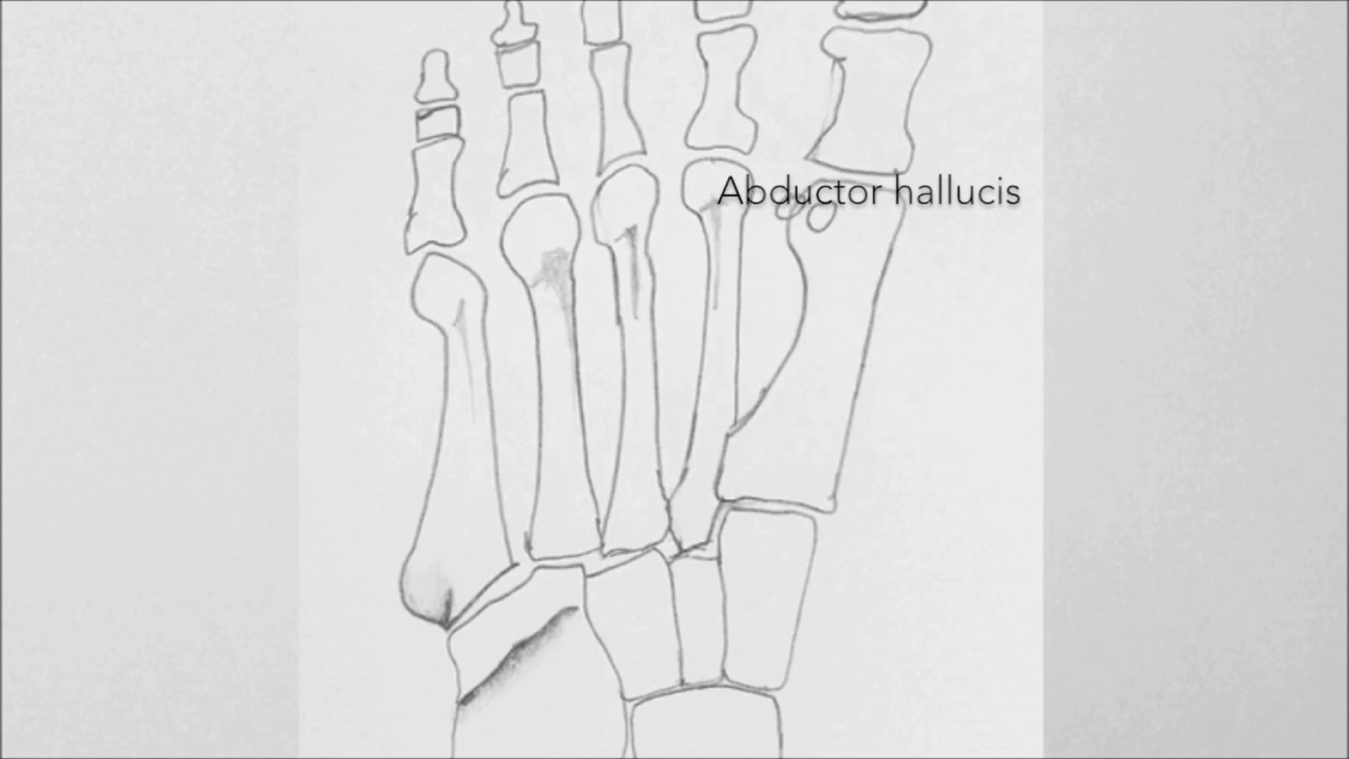
Draw a red X marking the Abductor hallucis attachment at the big toe's first phalanx base.
drag(617, 617, 832, 133)
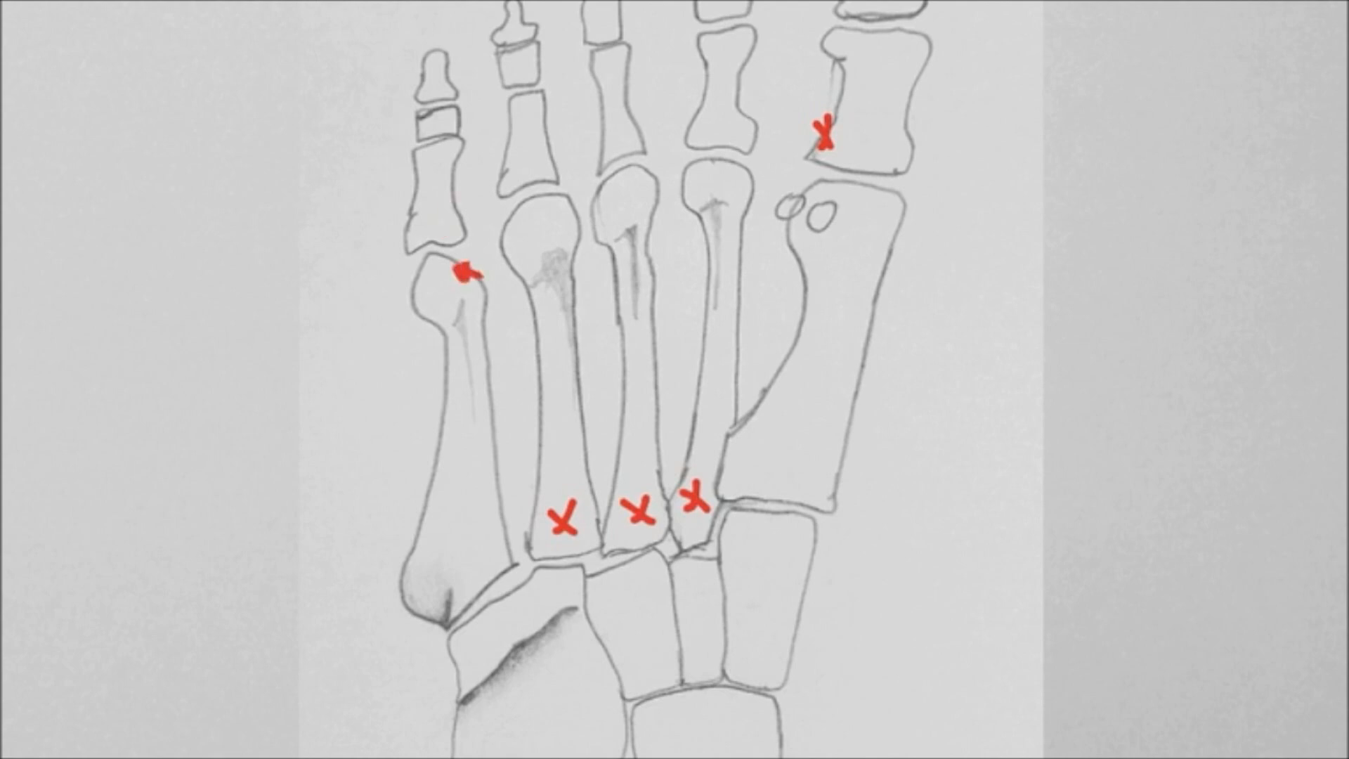
Draw red attachment marks on the bases of metatarsals two to four and the fifth phalanx.
drag(464, 269, 751, 168)
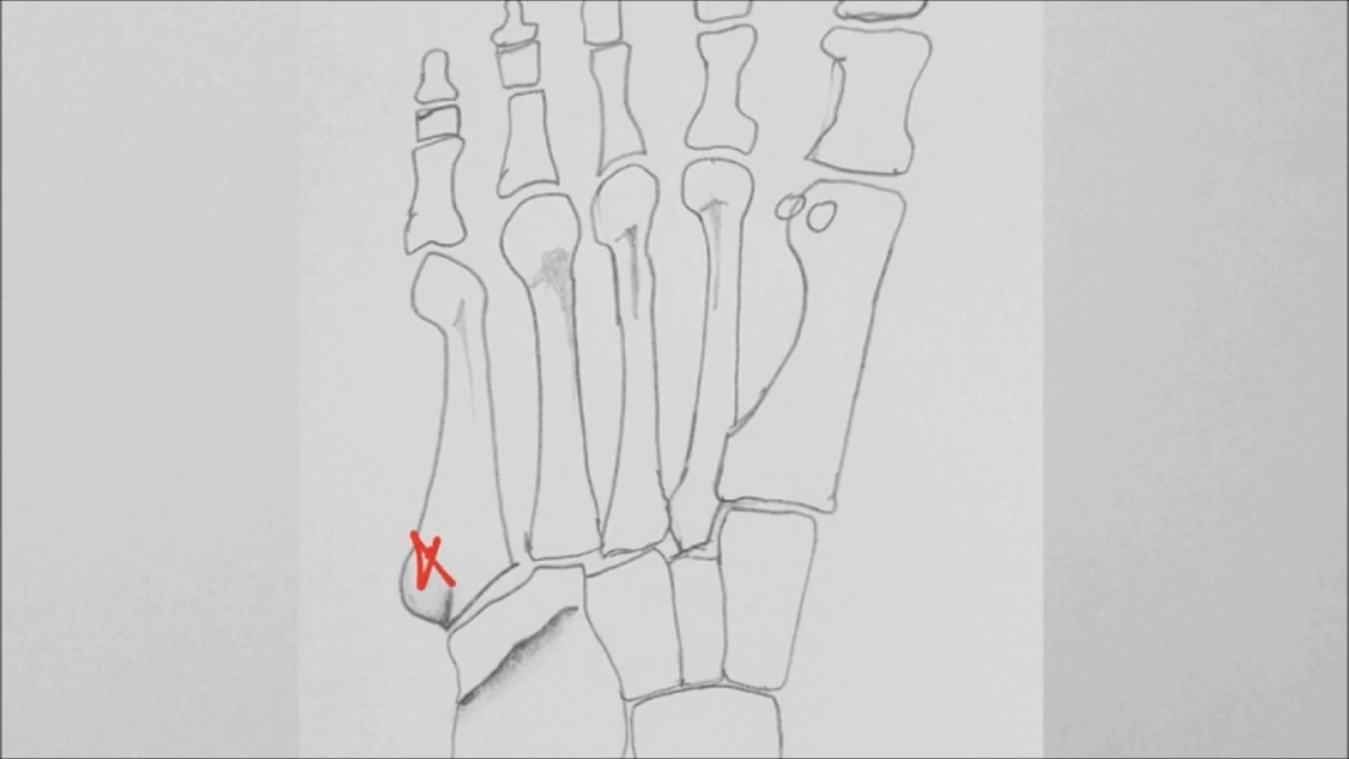
Trace a red loop along the fifth metatarsal from its base to the little toe.
drag(413, 206, 430, 568)
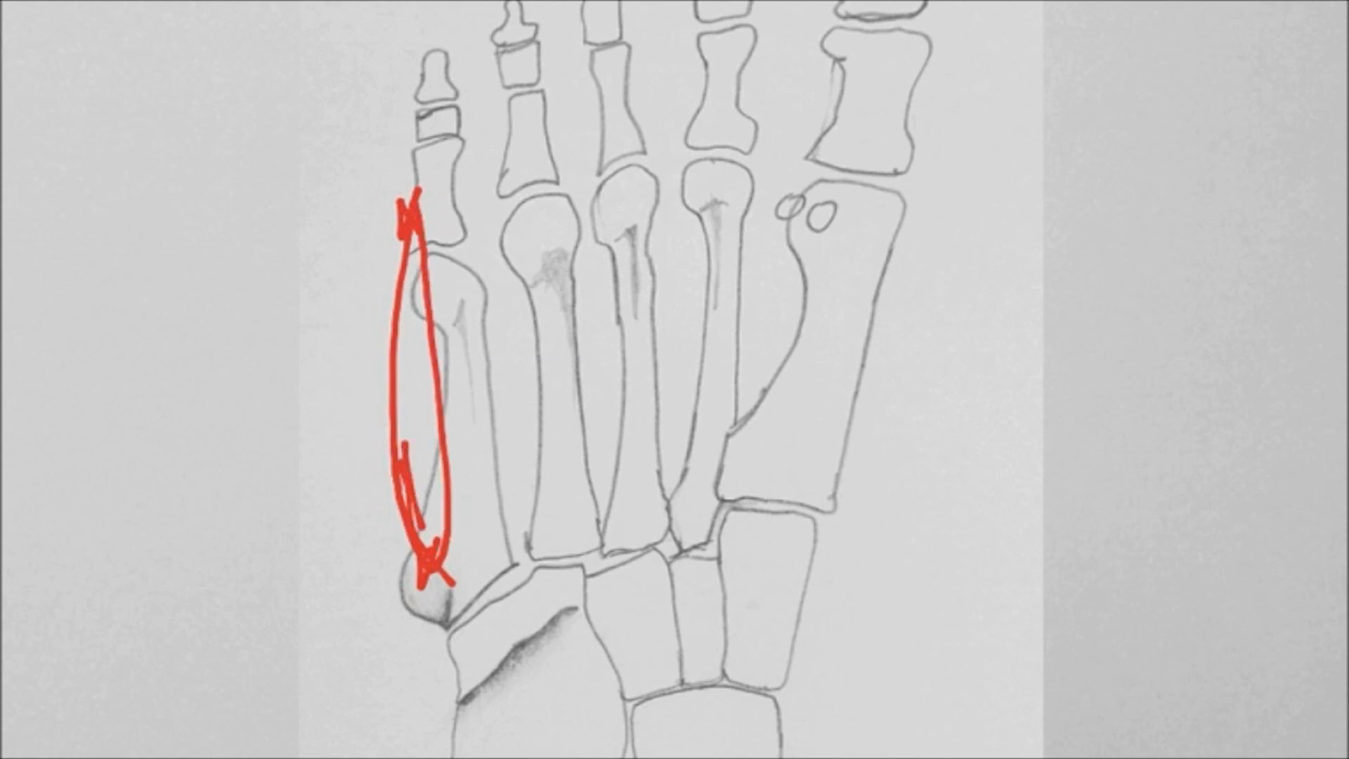